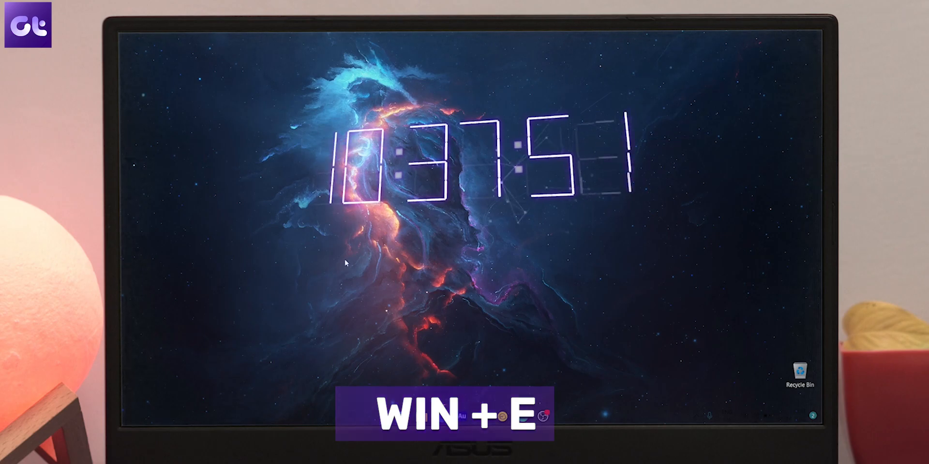
- Bring up the Format option for the 64 GB removable drive (F:) in This PC
key("Win+E")
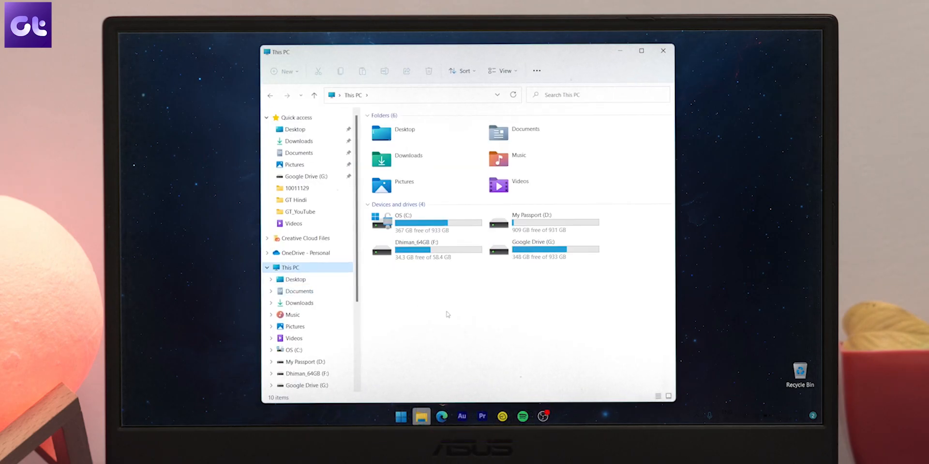
right_click(412, 249)
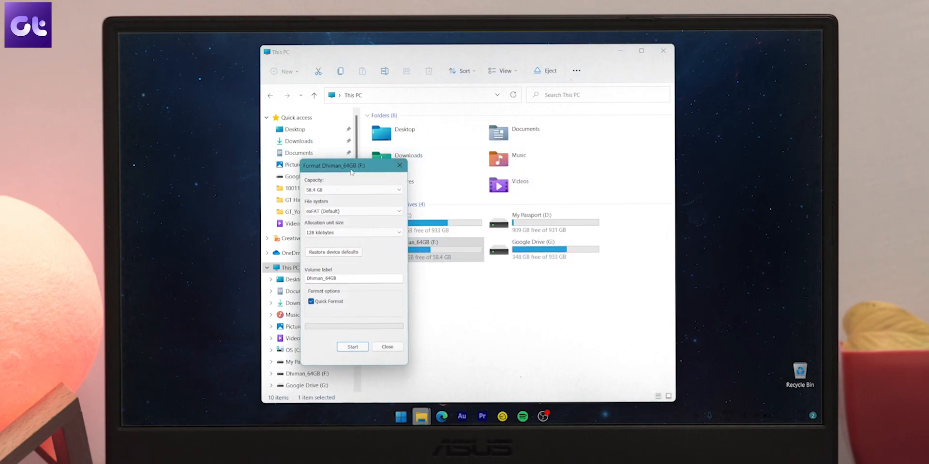
- Format F: as NTFS, default allocation size, label 'New Drive', quick format, and start it
left_click_drag(351, 166, 466, 149)
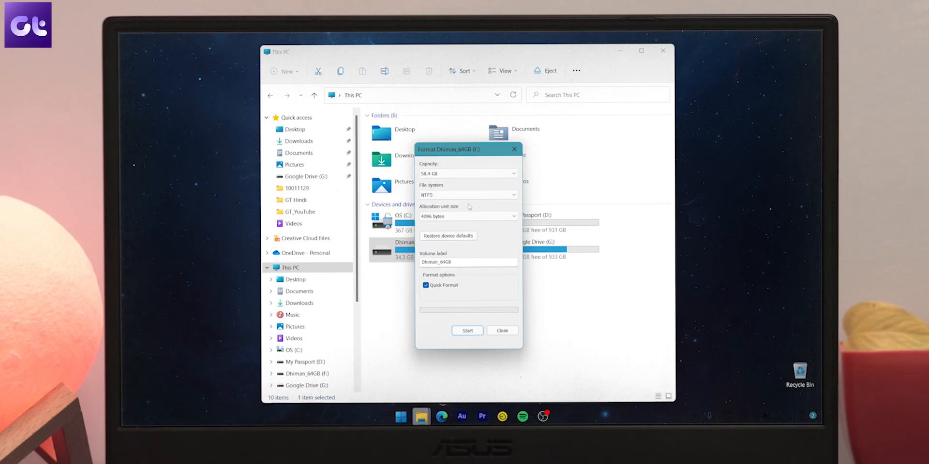
mouse_move(474, 207)
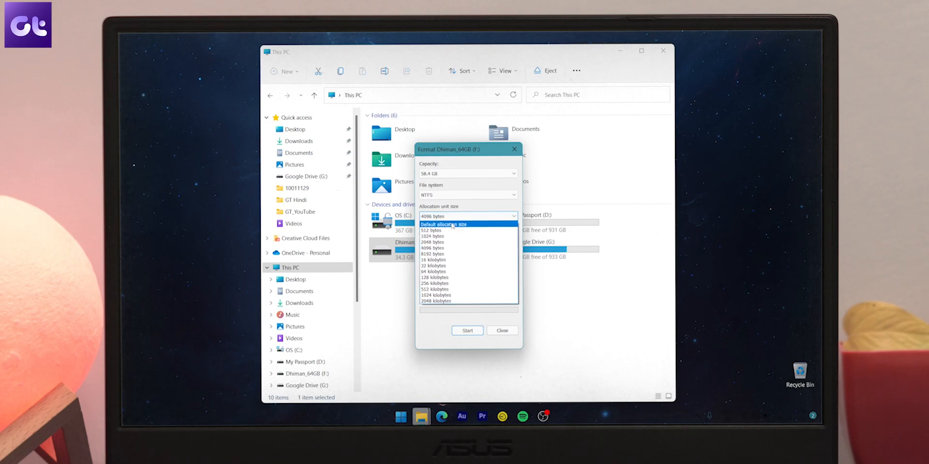
left_click(452, 225)
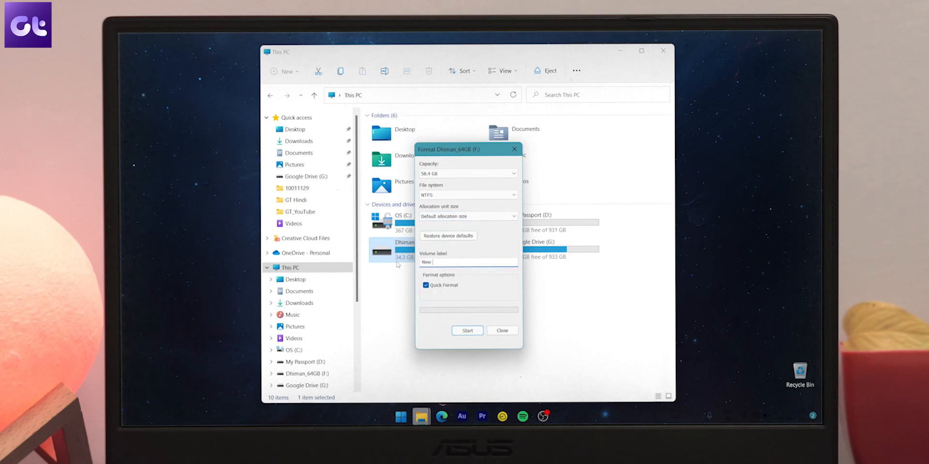
type("Drive")
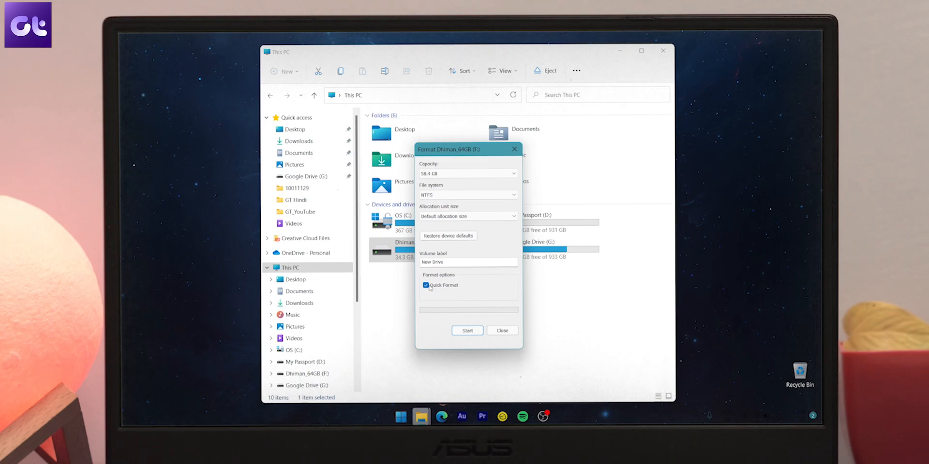
left_click(467, 331)
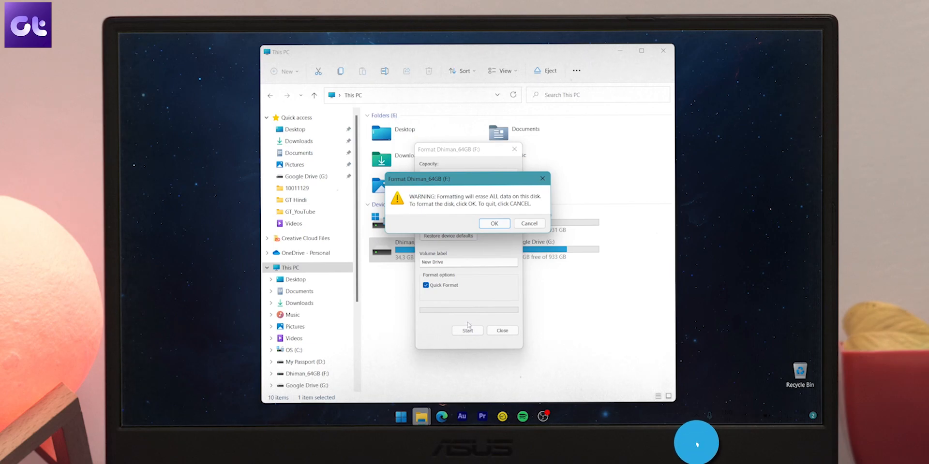
- Confirm the erase-all-data warning so the F: drive is formatted
left_click(493, 224)
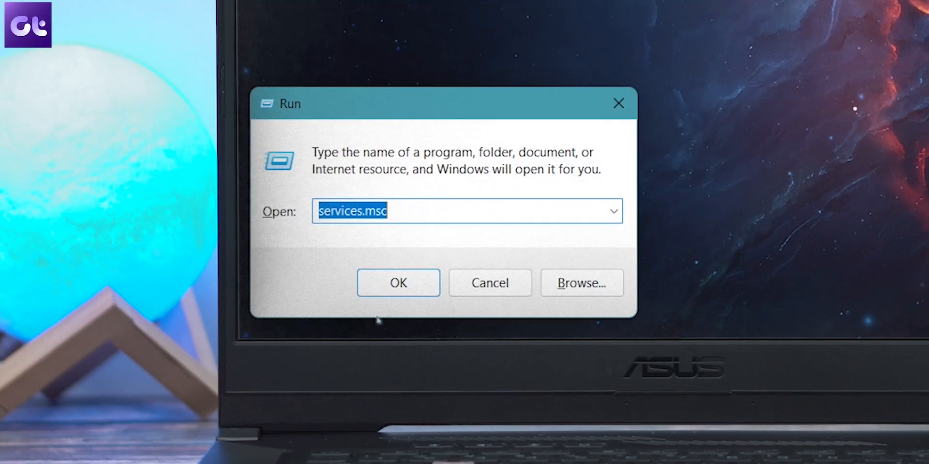
- Launch Disk Management by running diskmgmt.msc
type("diskm")
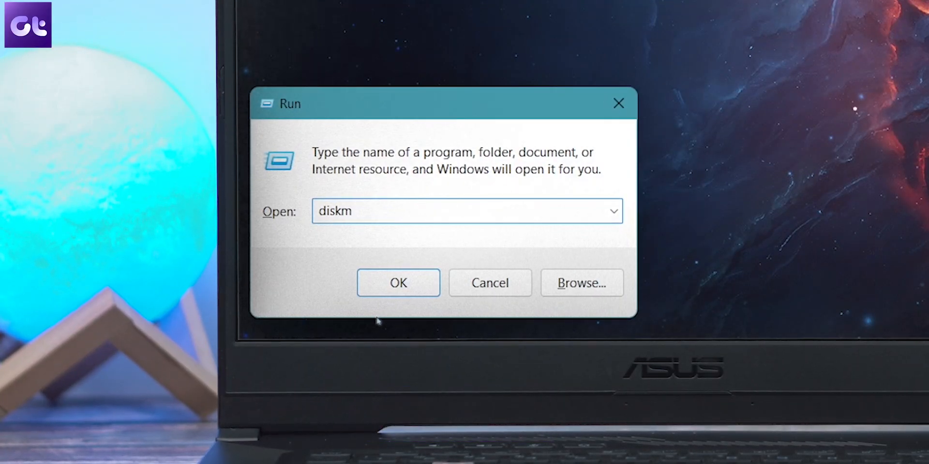
type("gmt")
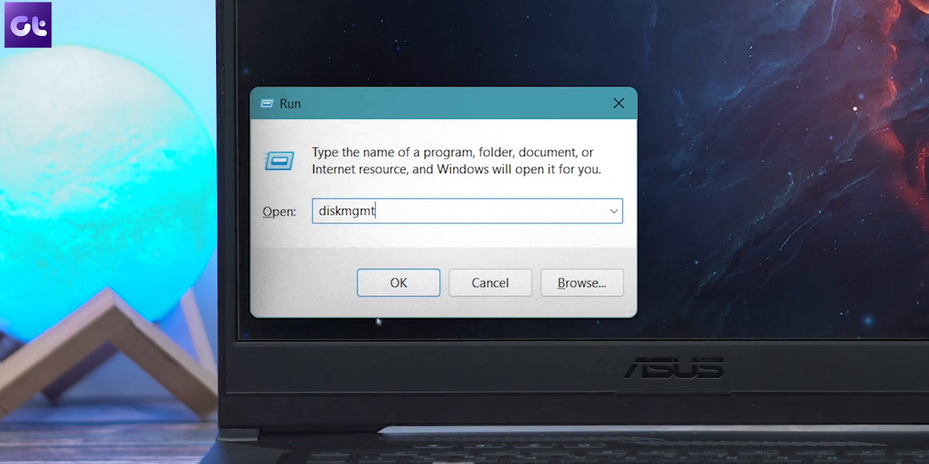
type(".msc")
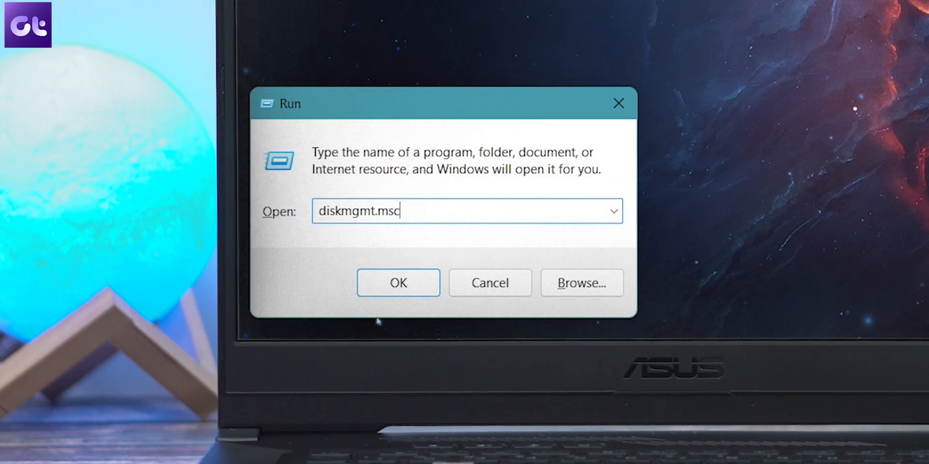
left_click(398, 282)
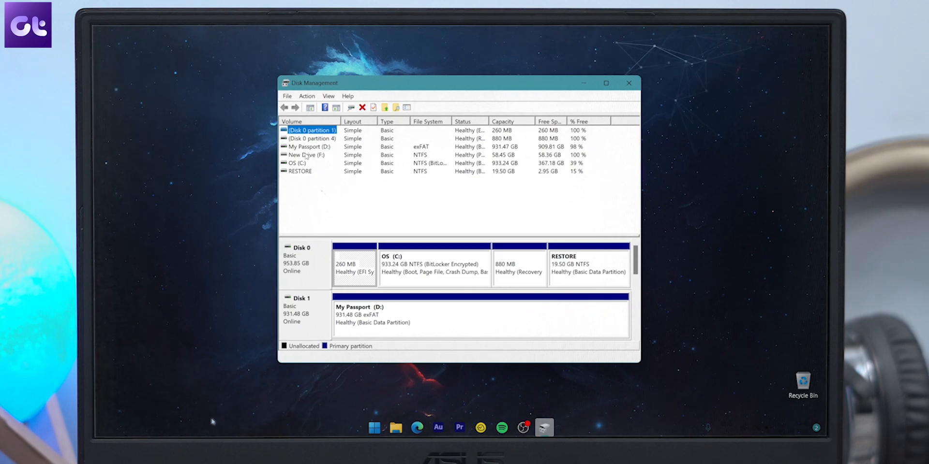
- Bring up the Format settings for the New Drive (F:) volume
right_click(304, 155)
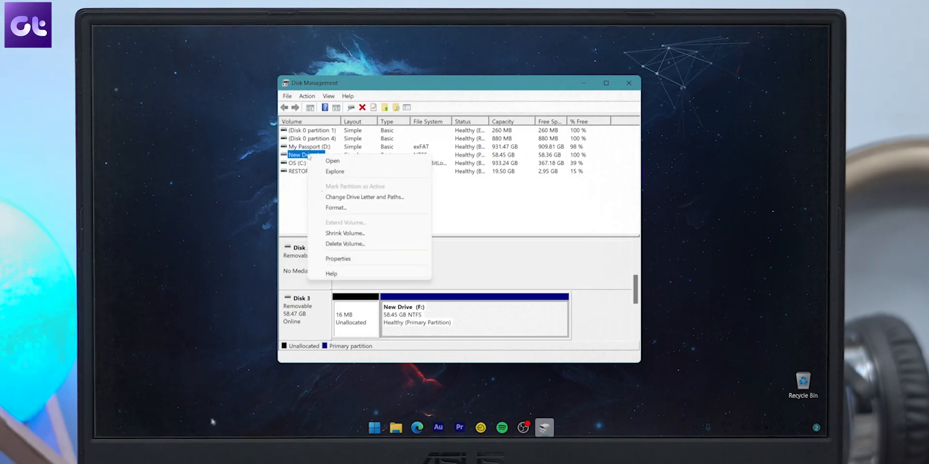
mouse_move(351, 207)
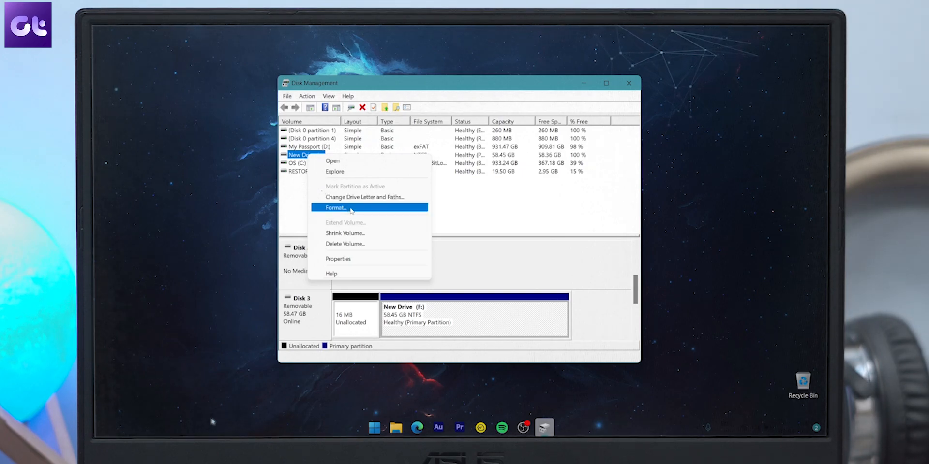
left_click(335, 207)
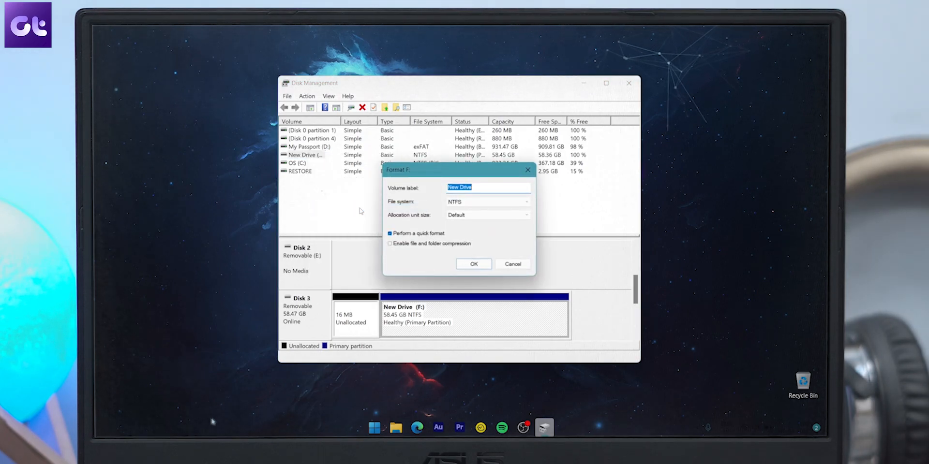
- Reformat New Drive (F:) as NTFS with default allocation size and quick format, confirming the erase warning
left_click(527, 202)
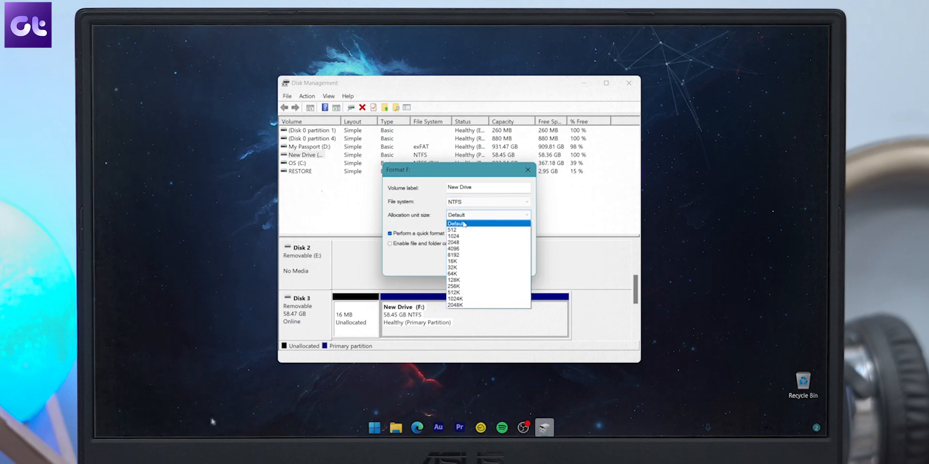
left_click(457, 222)
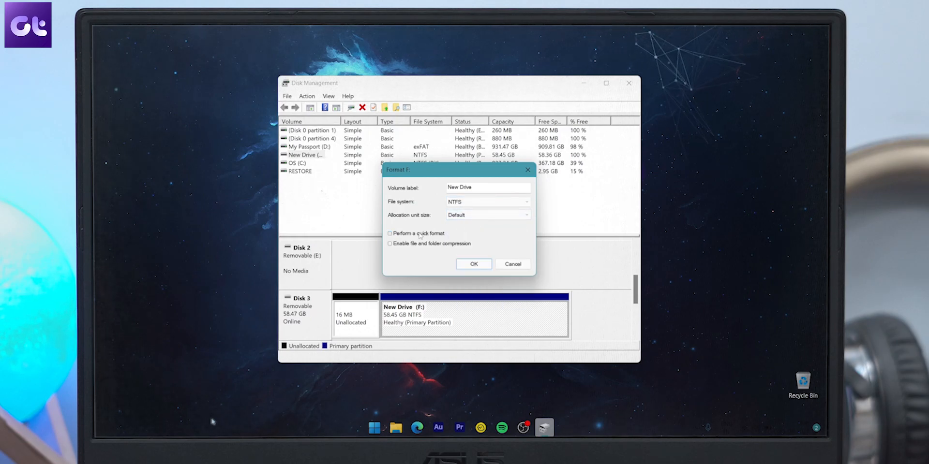
left_click(389, 233)
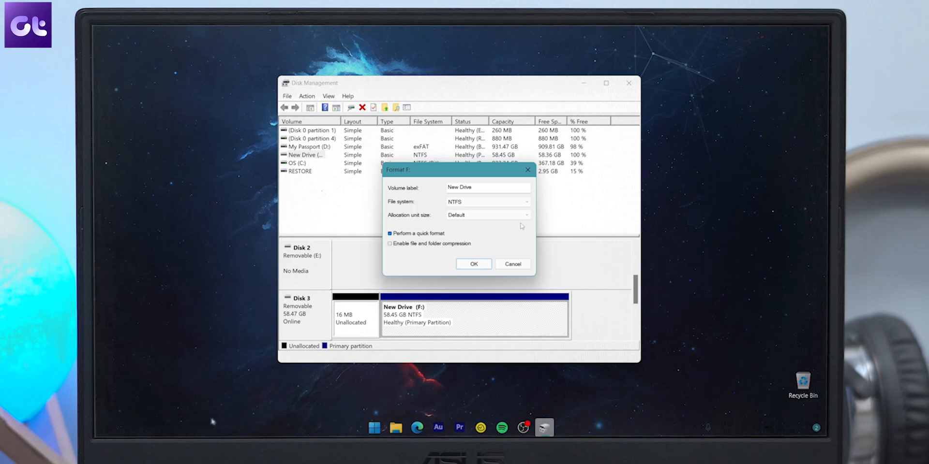
left_click(473, 264)
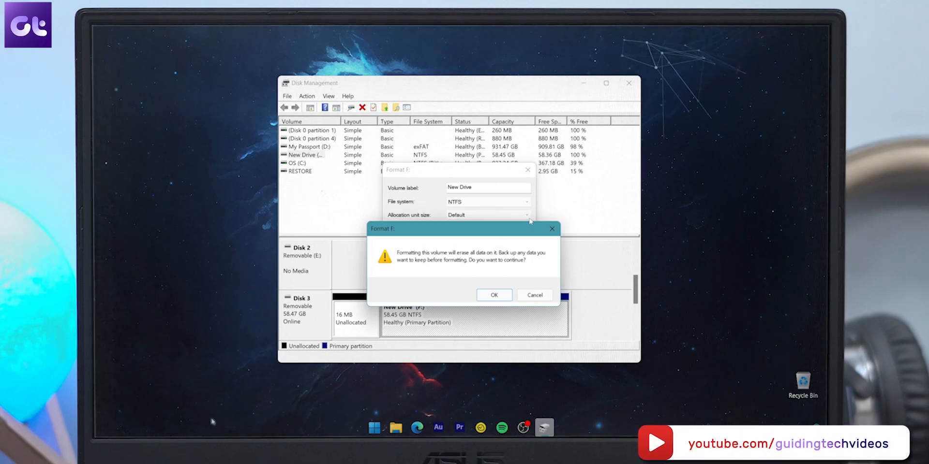
left_click(493, 295)
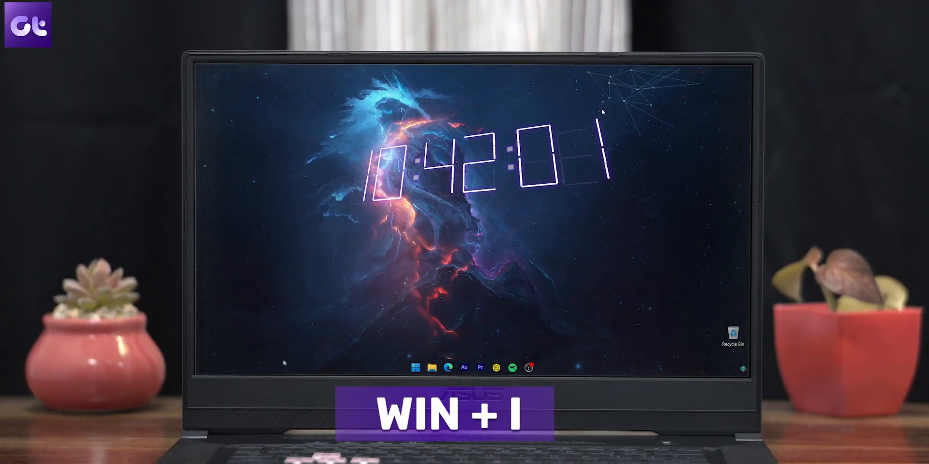
- Reach Disks & volumes under Settings > System > Storage > Advanced storage settings
key("Win+I")
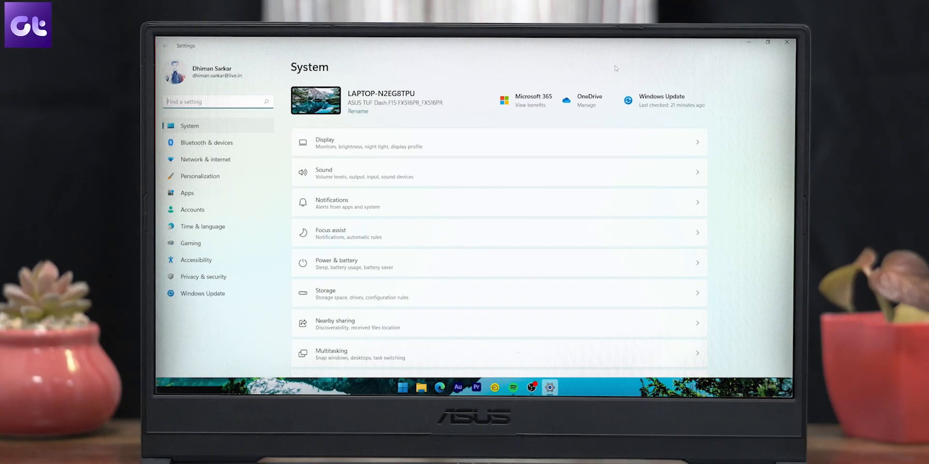
scroll("down", 3)
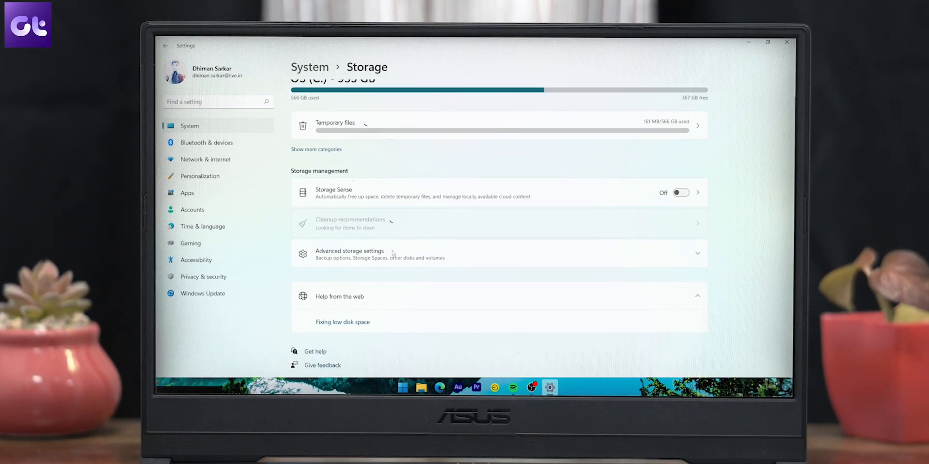
left_click(368, 253)
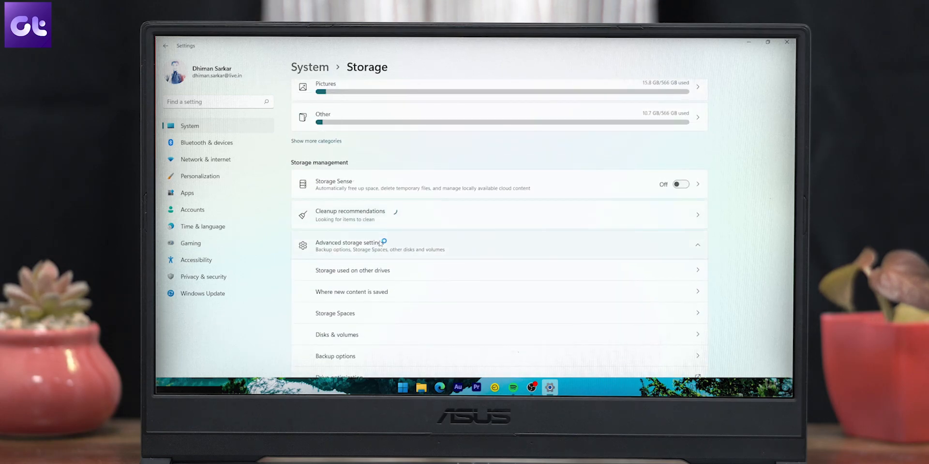
left_click(337, 335)
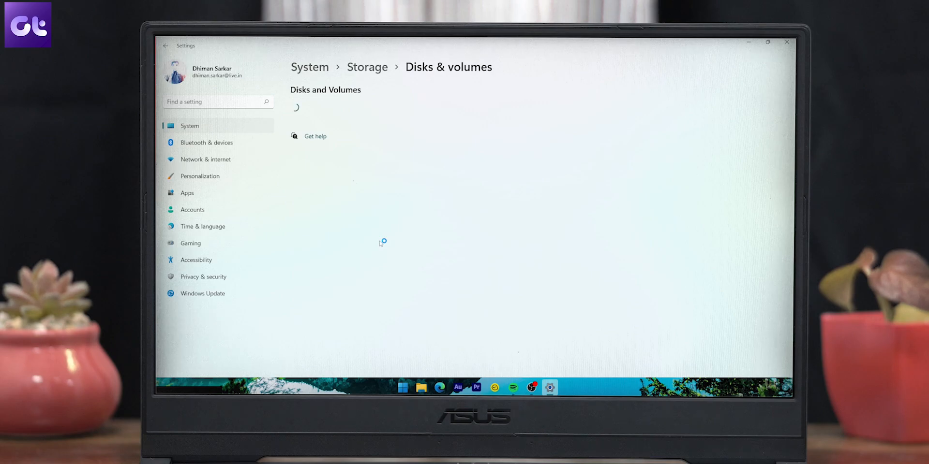
mouse_move(381, 244)
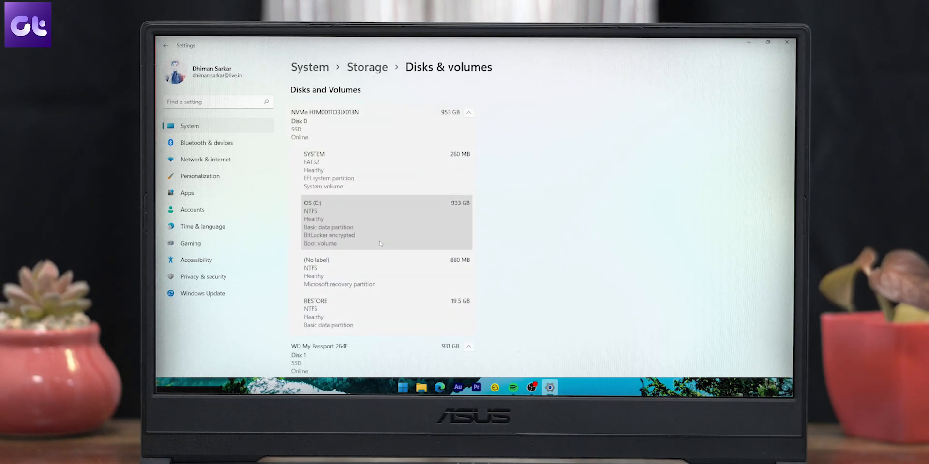
scroll("down", 3)
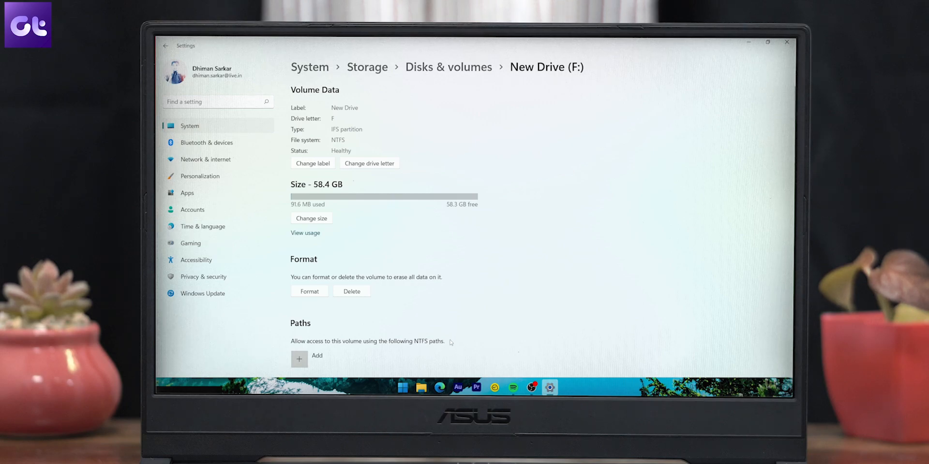
- Quick-format New Drive (F:) as NTFS with label 'New Drive' and Default (4 KB) allocation size
left_click(310, 291)
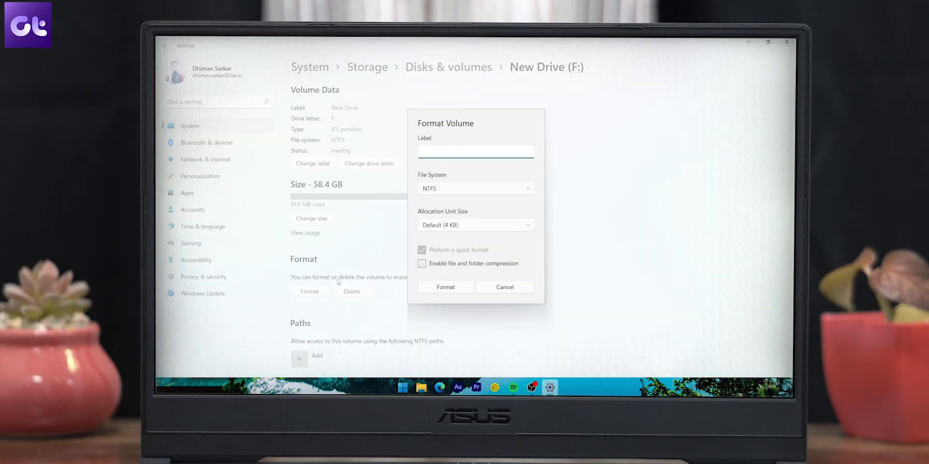
type("N")
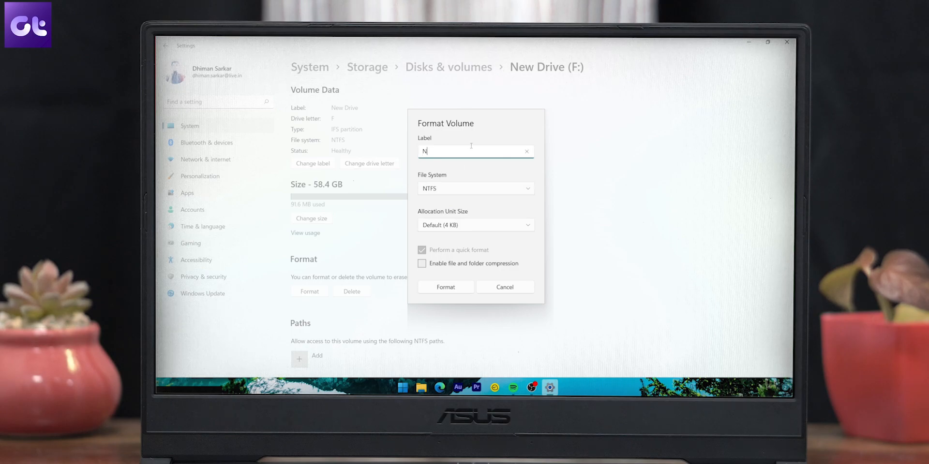
type("ew Drive")
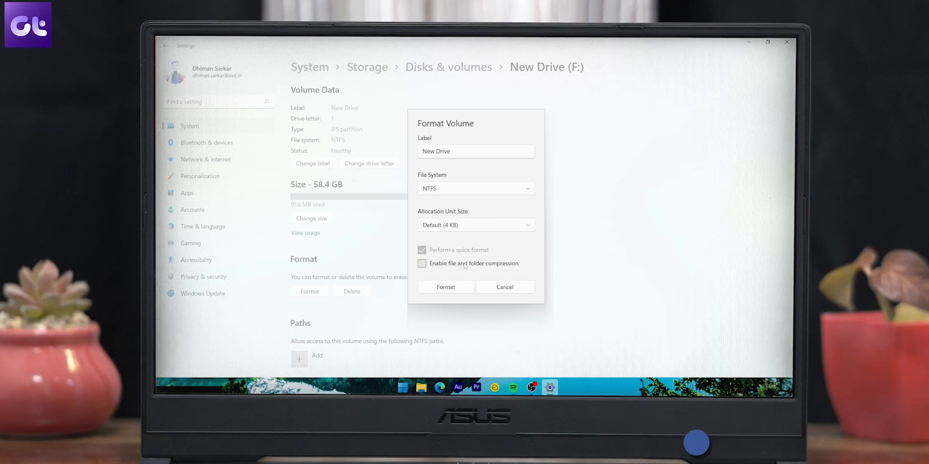
left_click(476, 225)
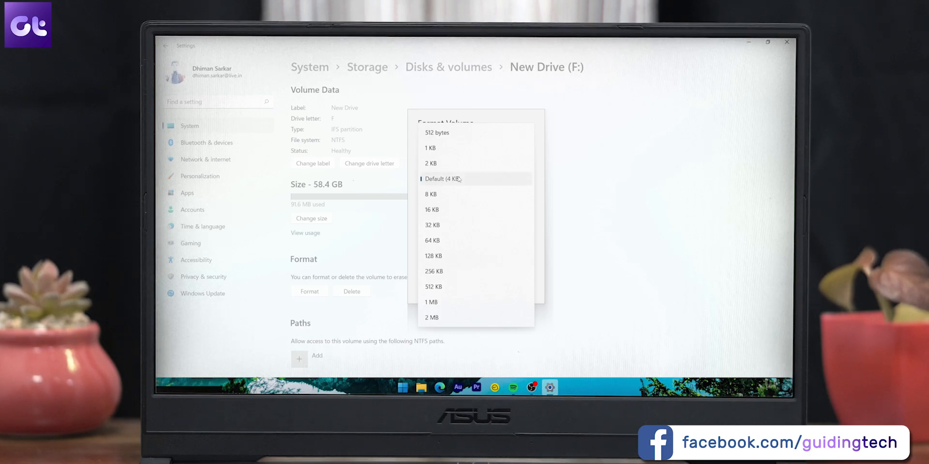
left_click(442, 179)
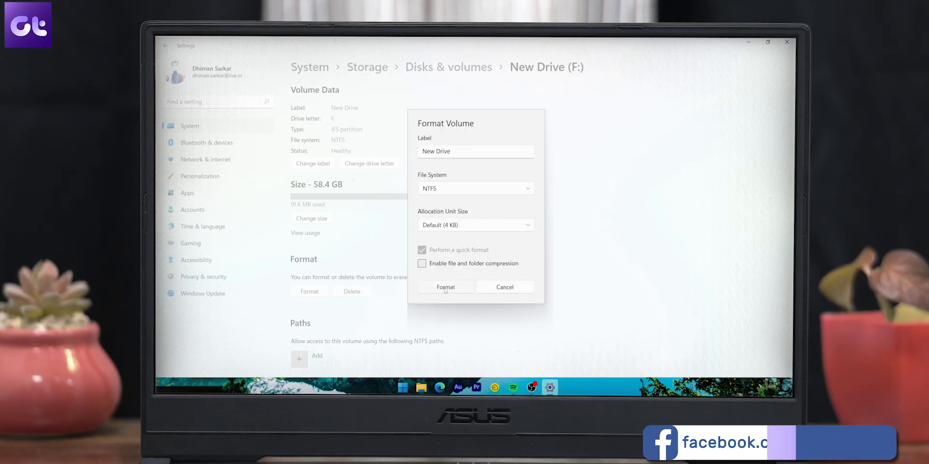
left_click(445, 287)
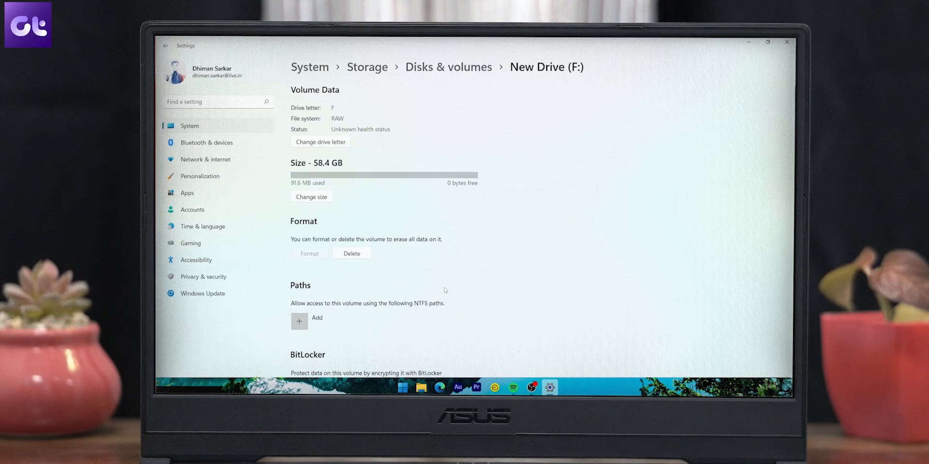
key("Win+r")
type("diskpart")
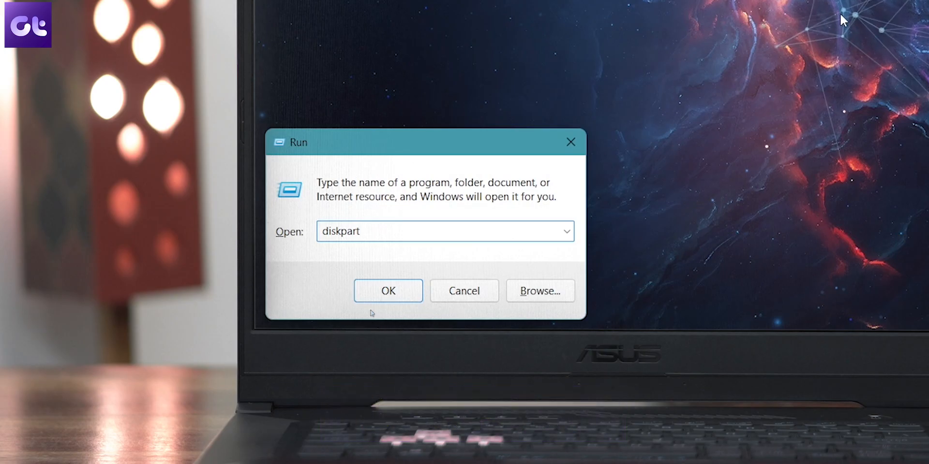
- Launch diskpart from the Run dialog
left_click(387, 290)
type("list v")
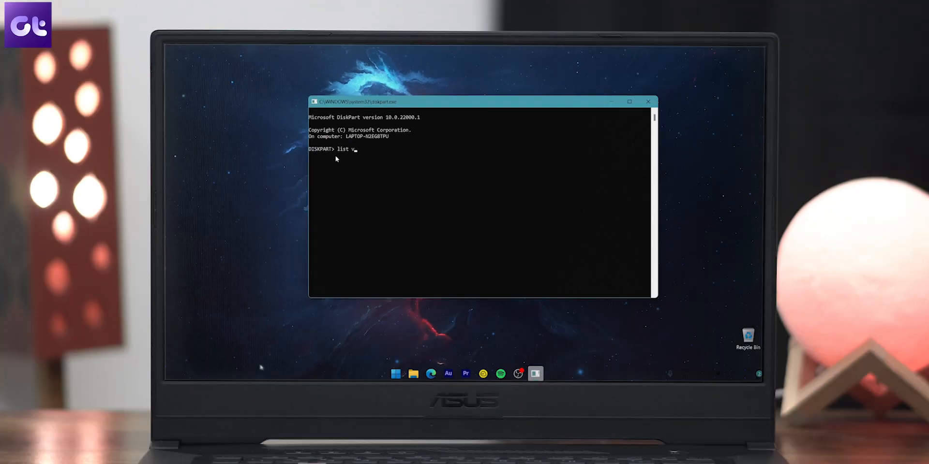
- List volumes, select volume 6, and quick-format it as NTFS labelled 'New Volume'
type("olume")
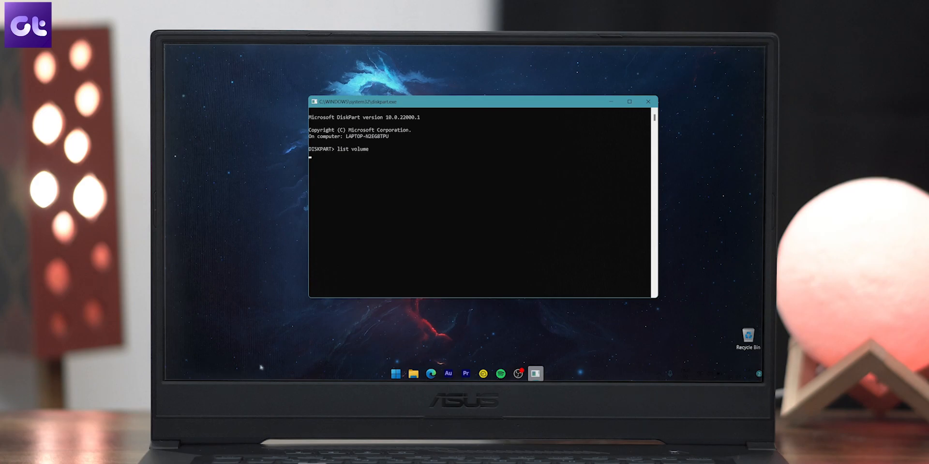
key("Enter")
type("select volume")
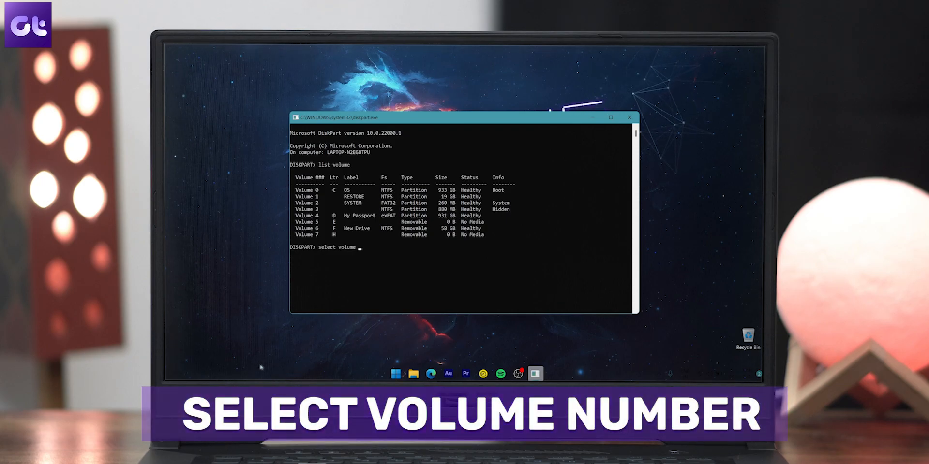
type("6")
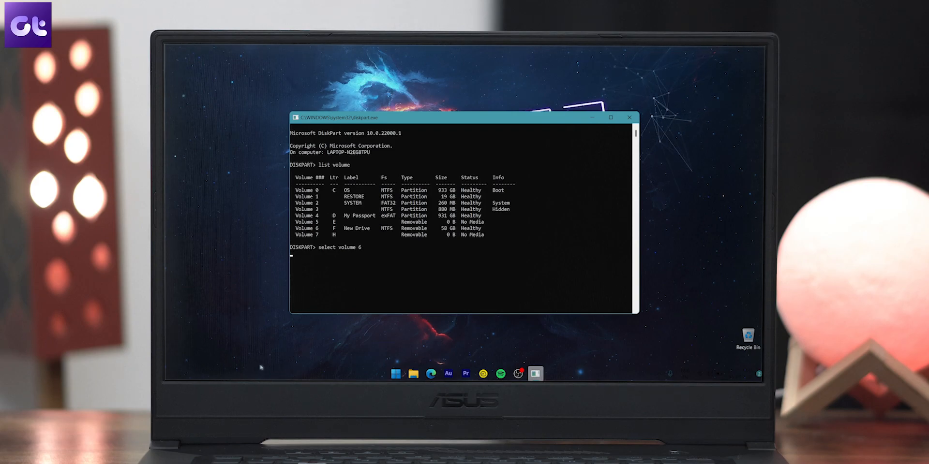
type("format fs=NTFS label=\"New")
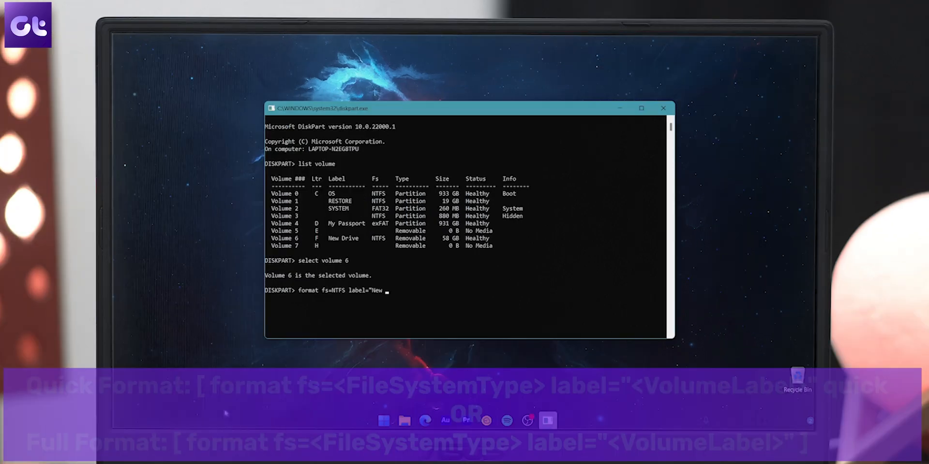
type("Volume\"")
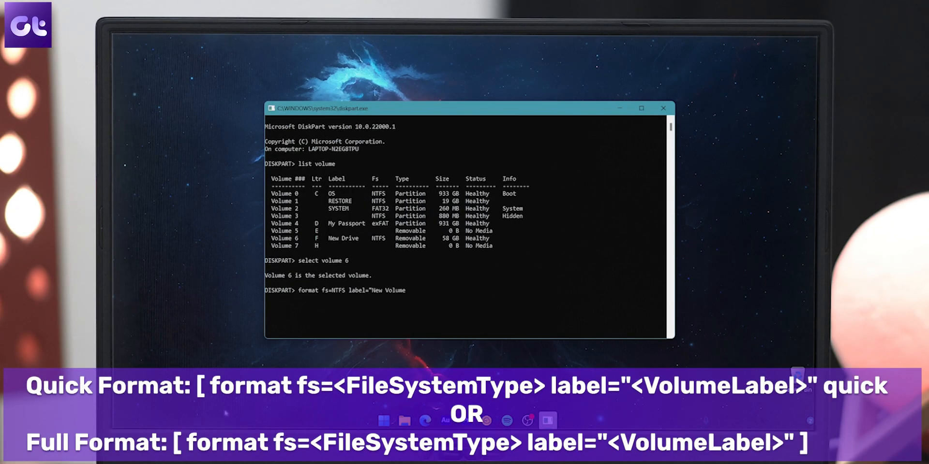
type("quick")
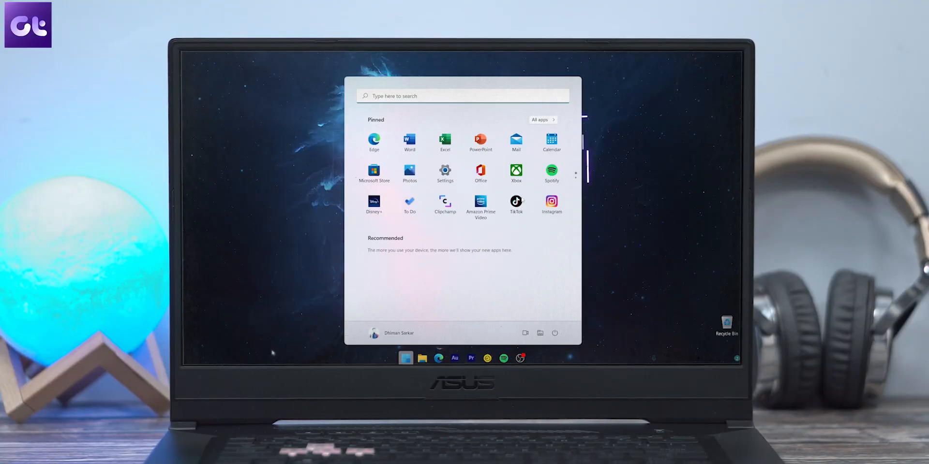
- Search Start for Windows PowerShell and run it as administrator
type("powerpoint")
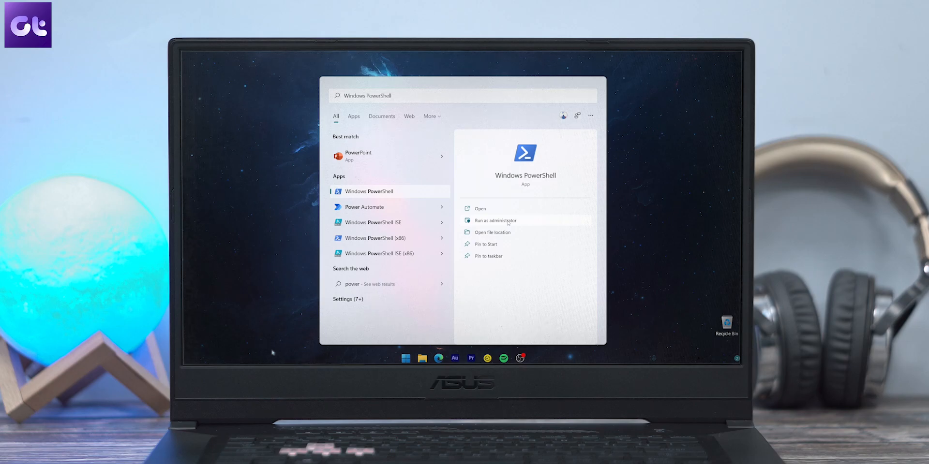
left_click(494, 221)
type("get-volume")
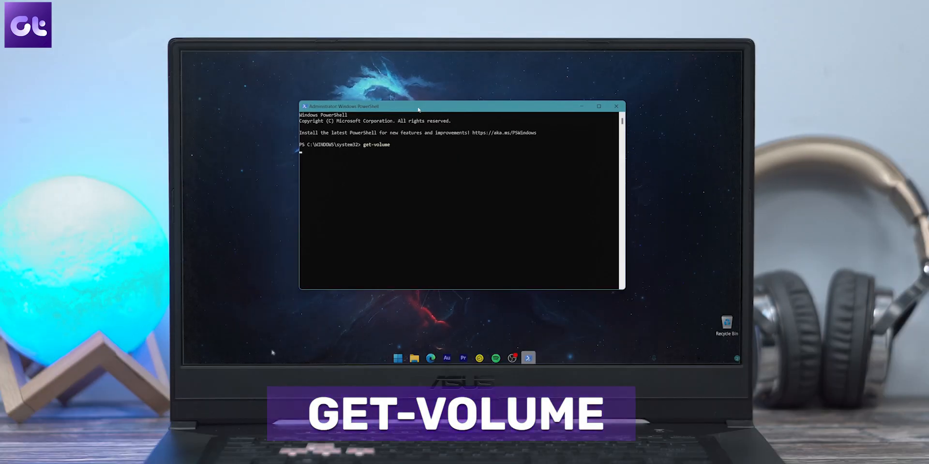
- Run get-volume, then Format-Volume on drive F as NTFS labelled "New Volume"
key("Enter")
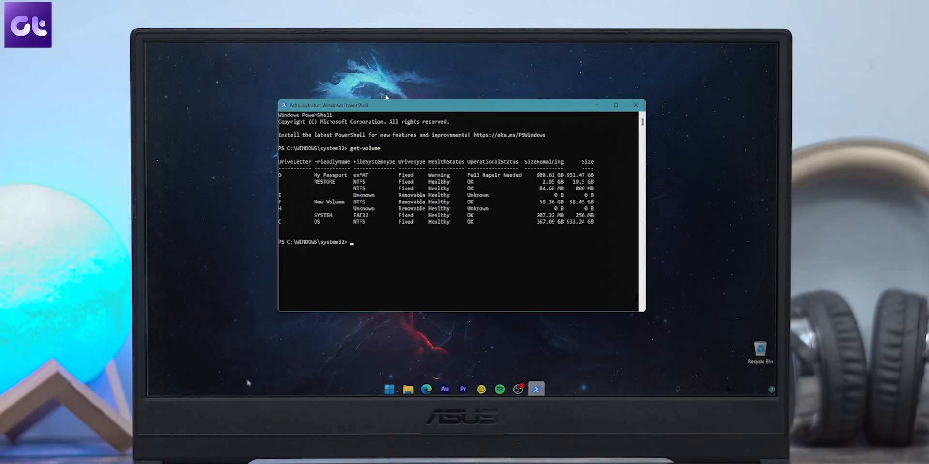
type("FORMAT-VOLUME -DriveLetter \"F\" -FileSystem NTFS -NewFileSystemLabel \"New Volume\"")
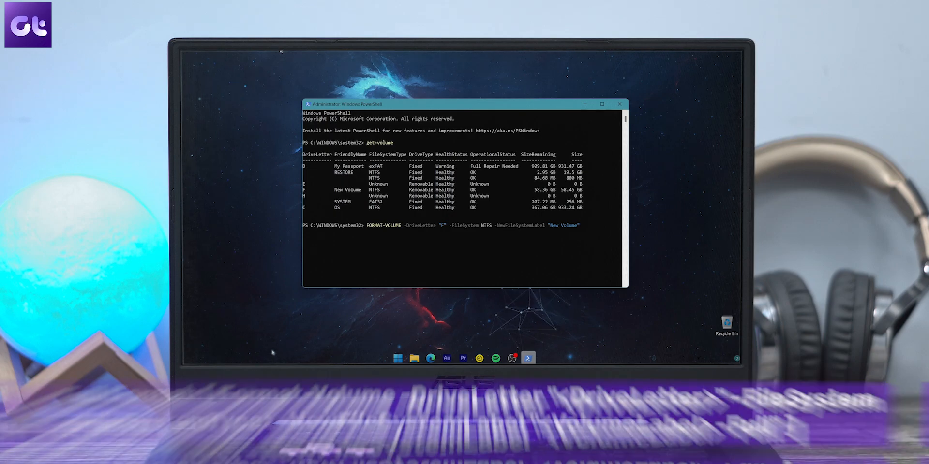
key("Enter")
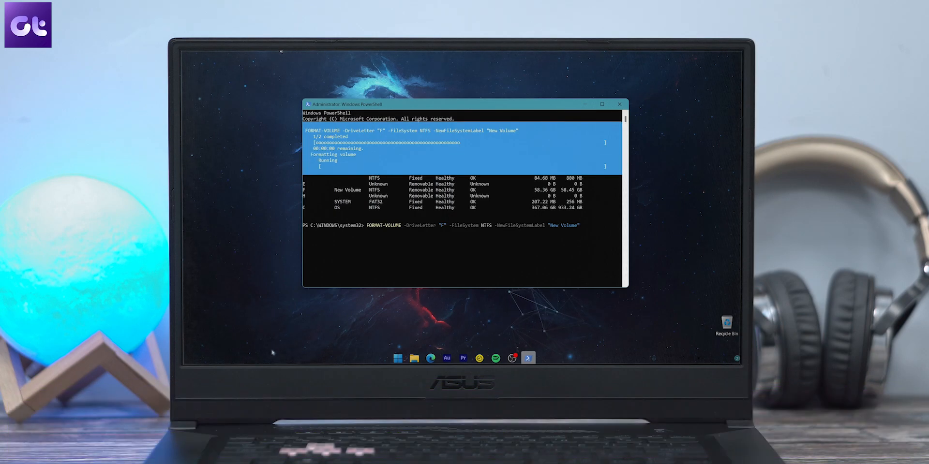